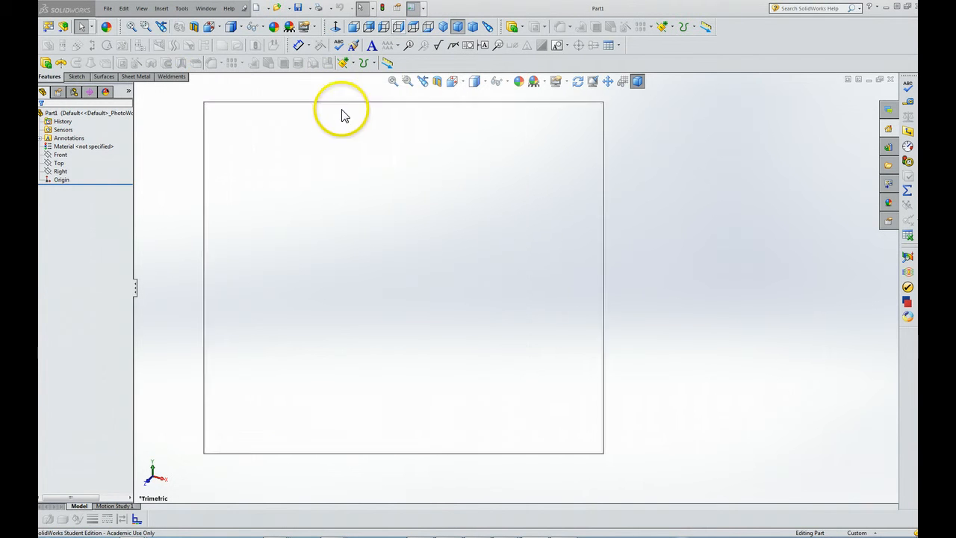
- In System Options > Colors, change the Highlight colour from magenta to green
left_click(181, 8)
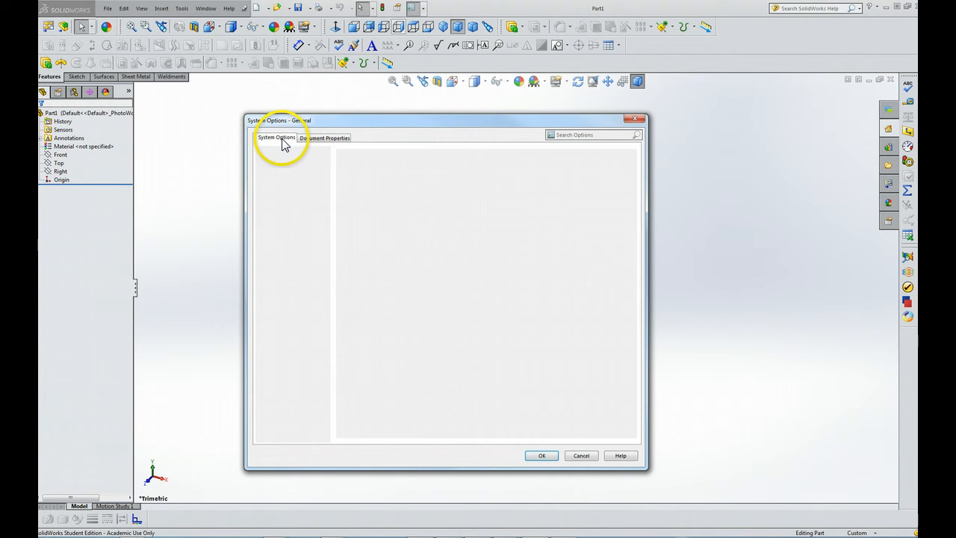
left_click(276, 137)
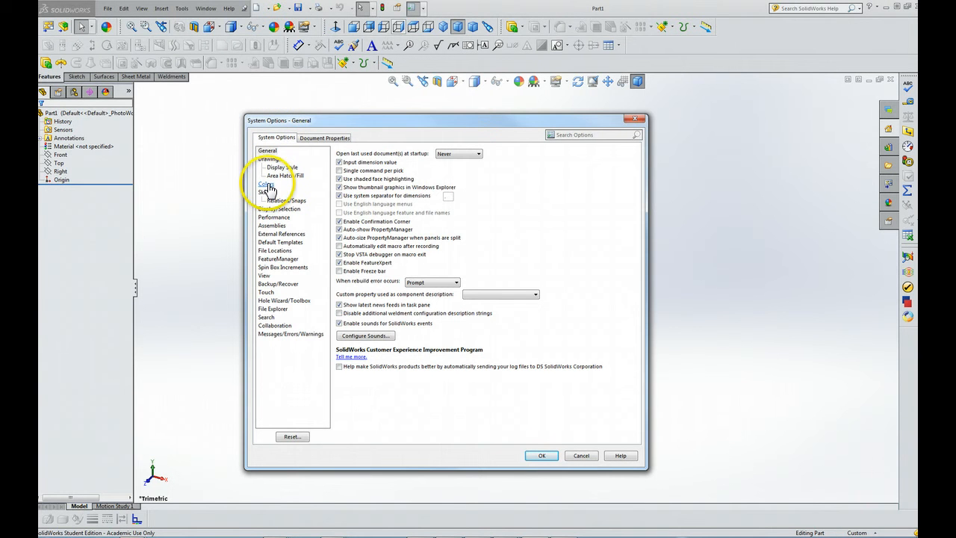
left_click(266, 183)
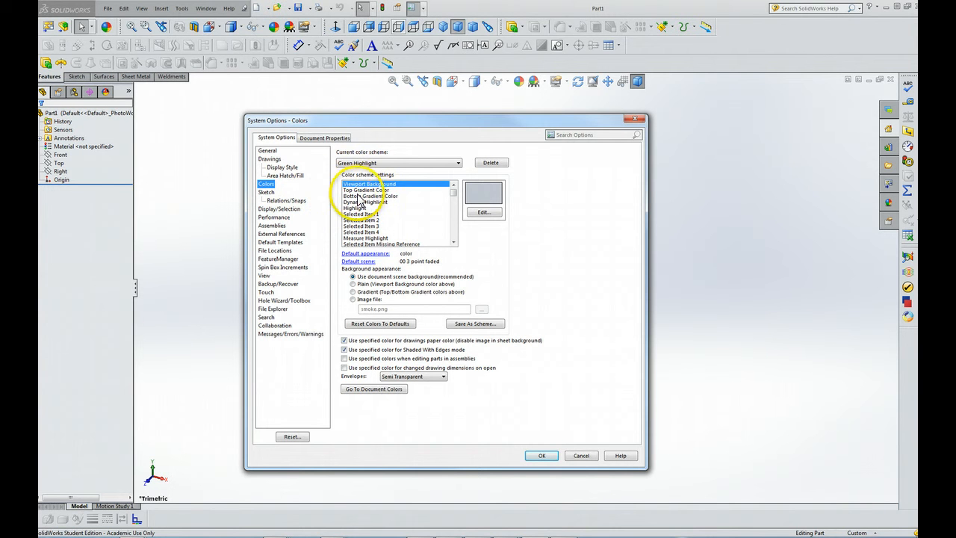
left_click(359, 207)
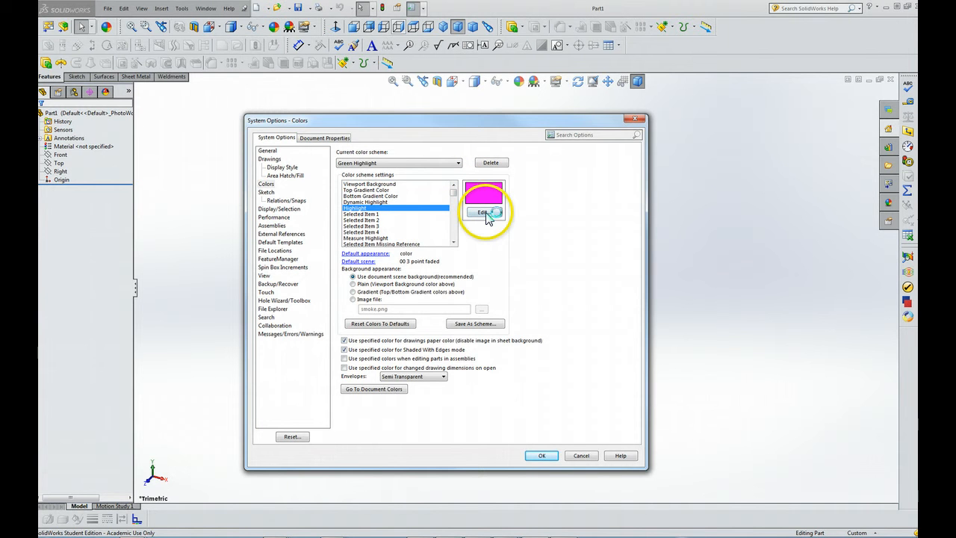
left_click(482, 212)
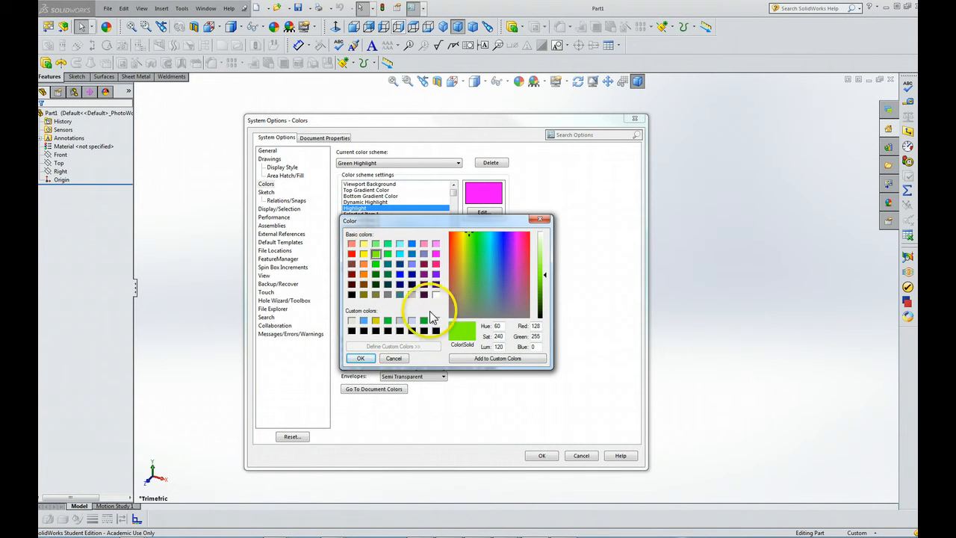
left_click(360, 357)
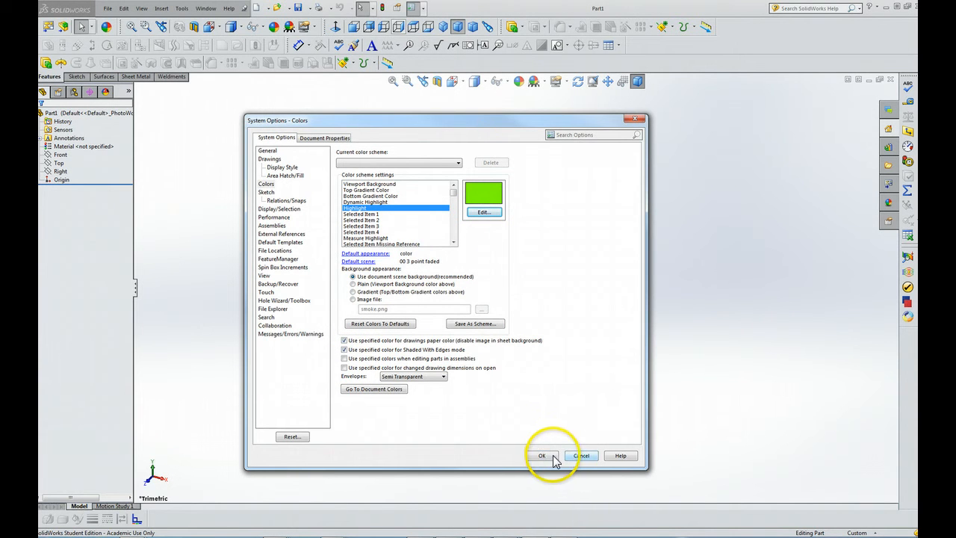
- Apply the green highlight colour and reopen Options on the Document Properties tab
left_click(541, 456)
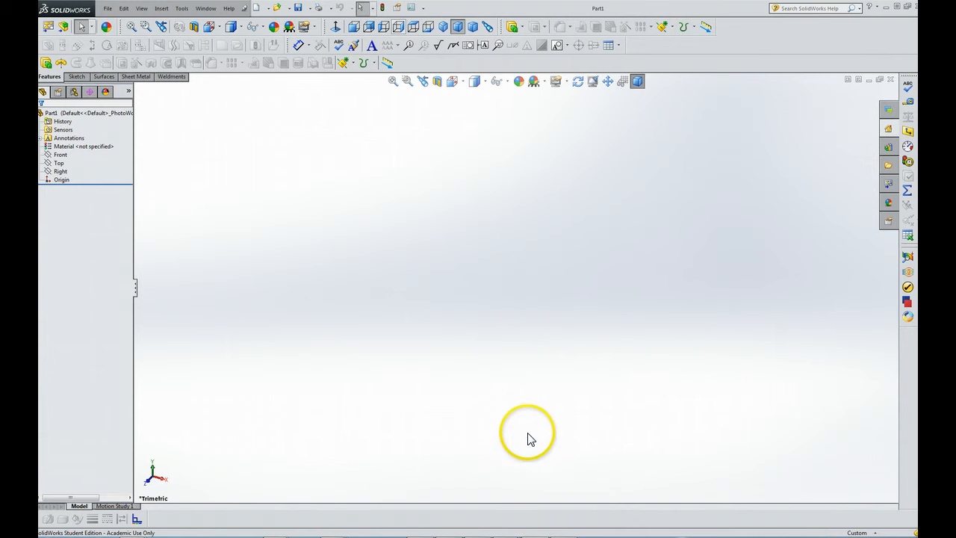
mouse_move(527, 435)
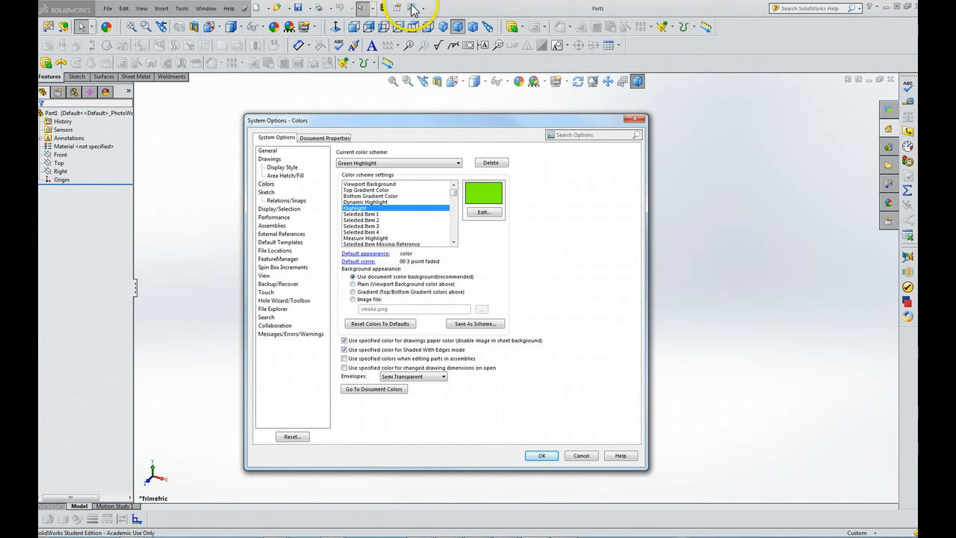
mouse_move(419, 269)
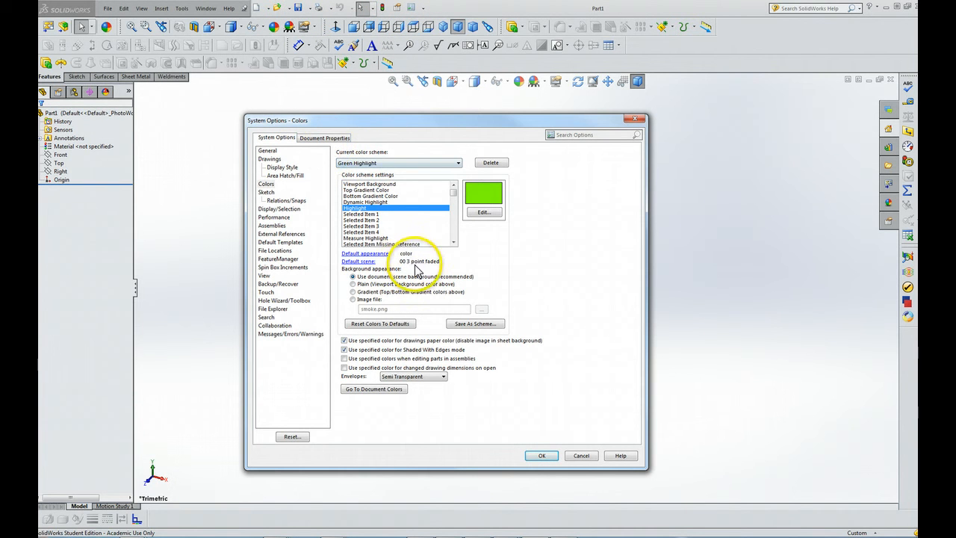
mouse_move(534, 373)
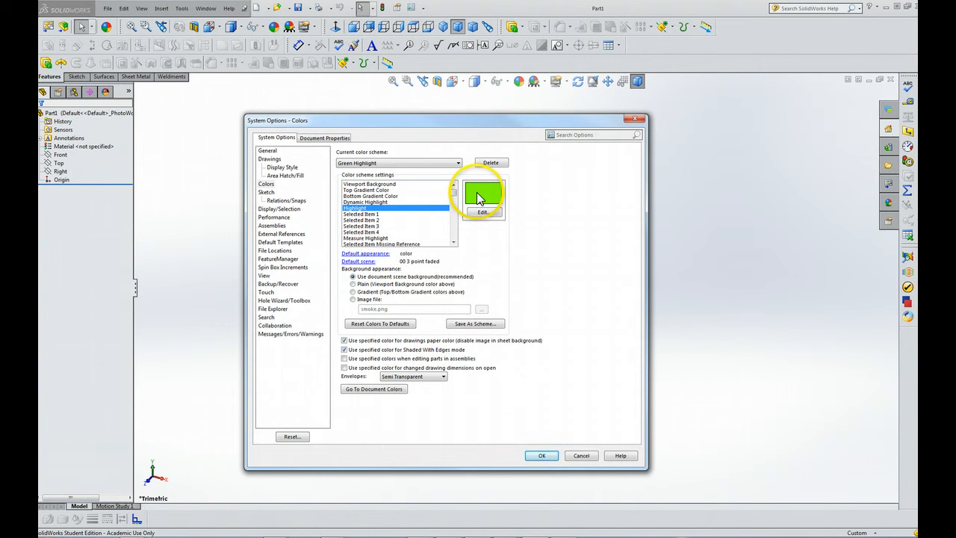
left_click(323, 138)
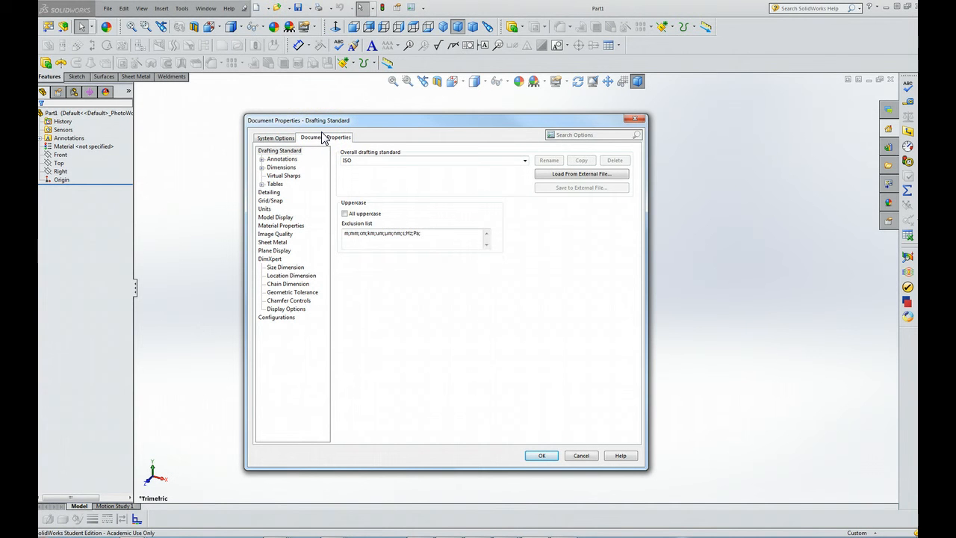
- Set the overall drafting standard to ANSI, then show the Grid/Snap page
left_click(276, 137)
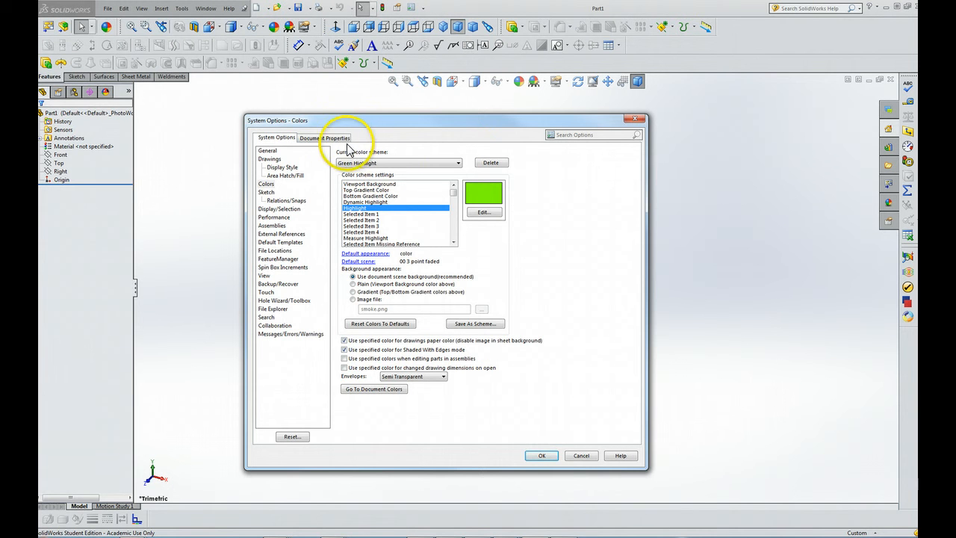
left_click(325, 138)
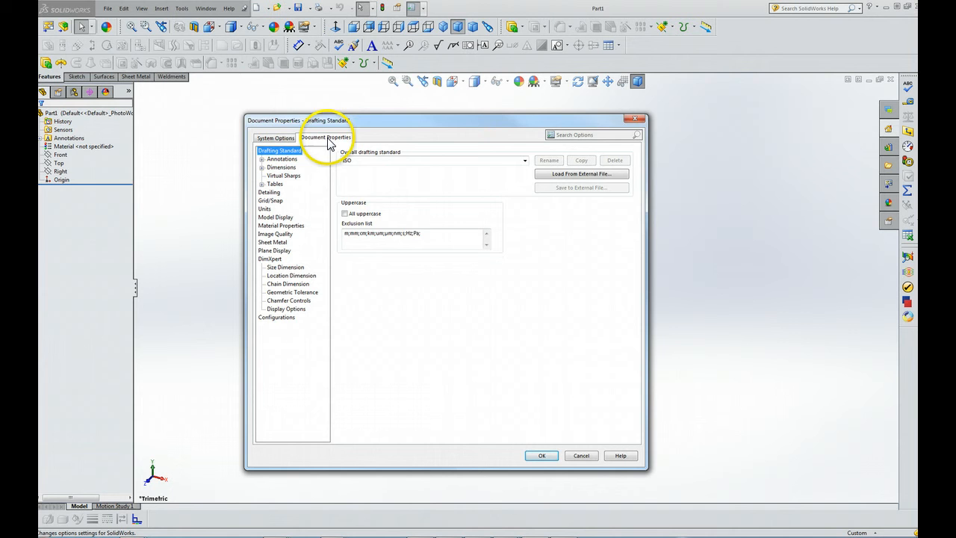
mouse_move(312, 145)
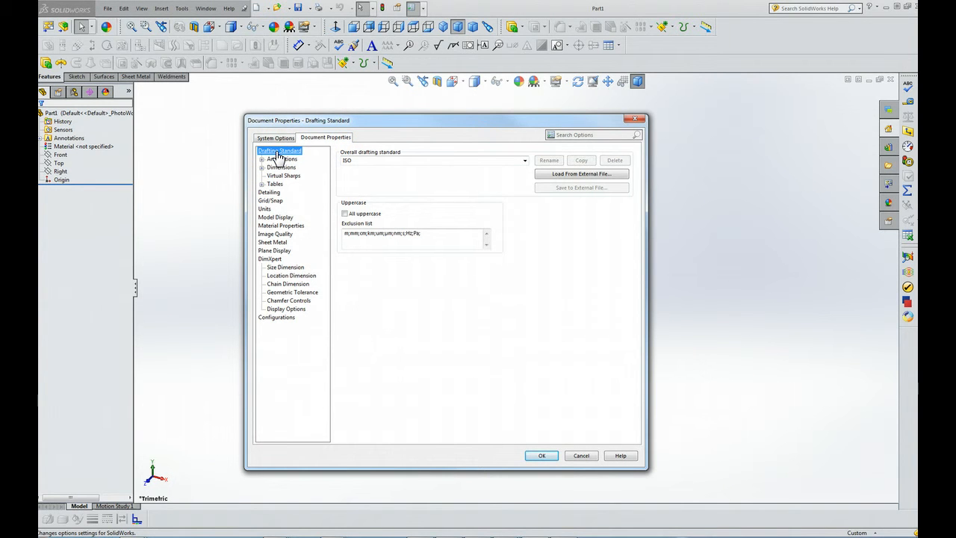
left_click(524, 160)
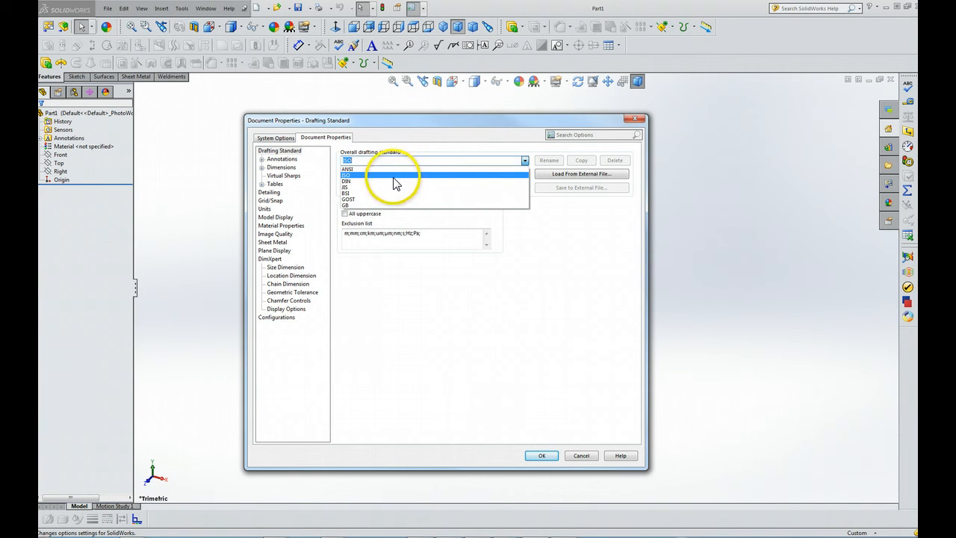
left_click(348, 169)
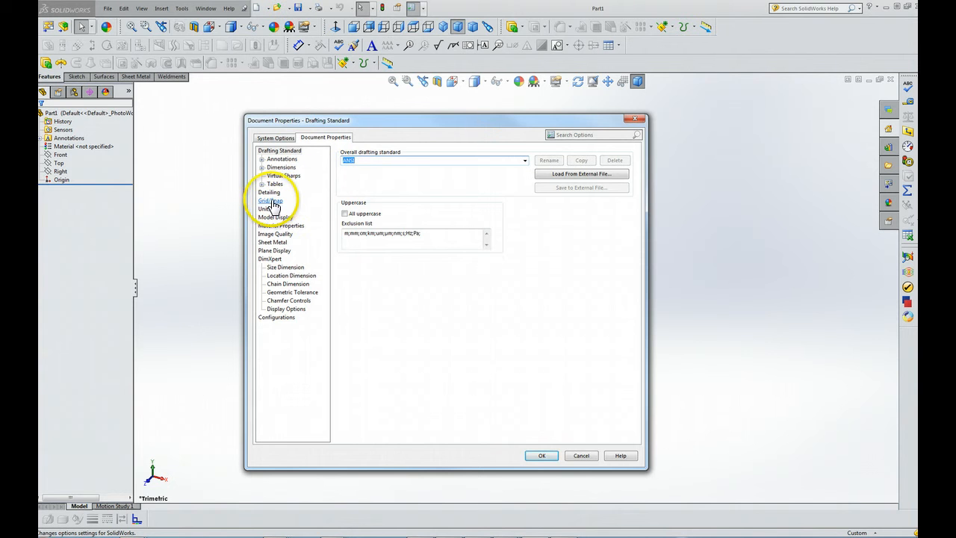
left_click(270, 200)
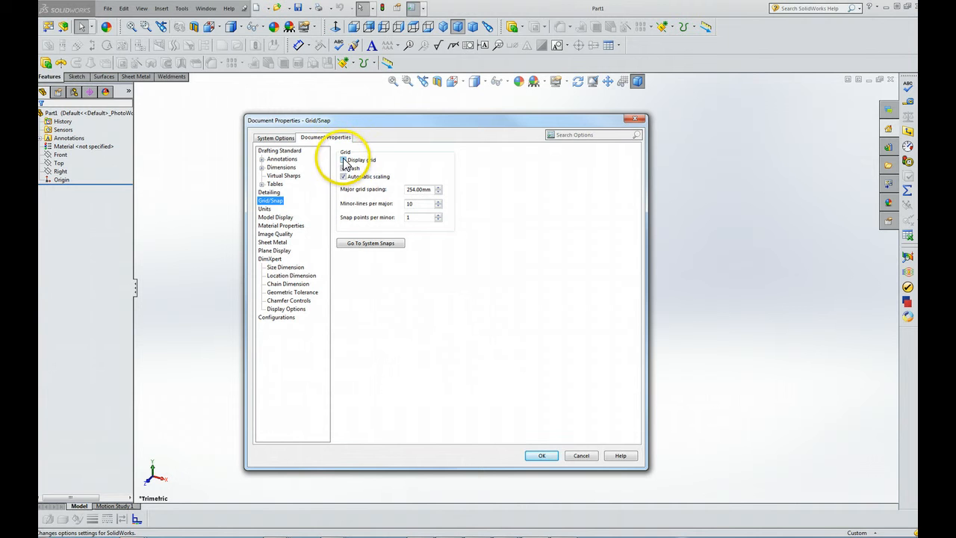
- Check Display grid, then show the Units page
left_click(343, 160)
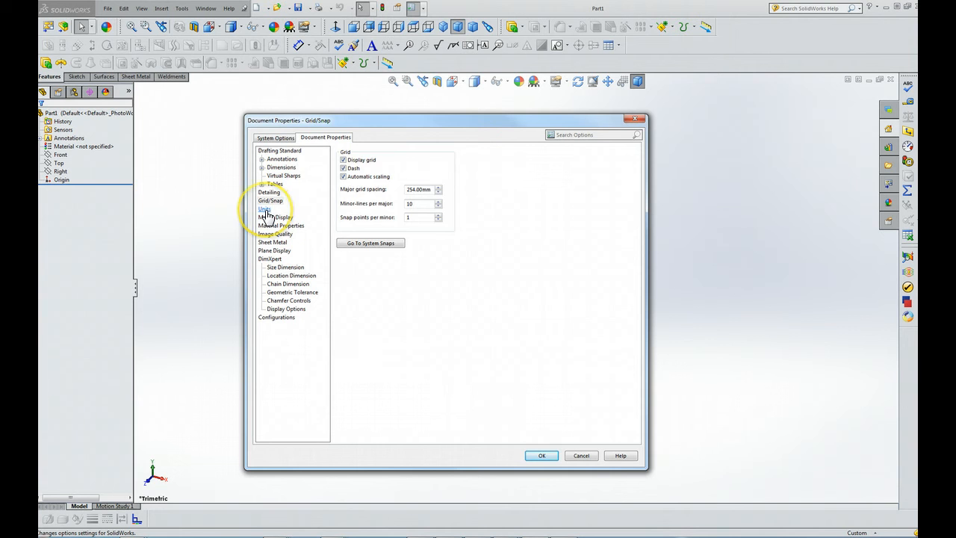
left_click(264, 209)
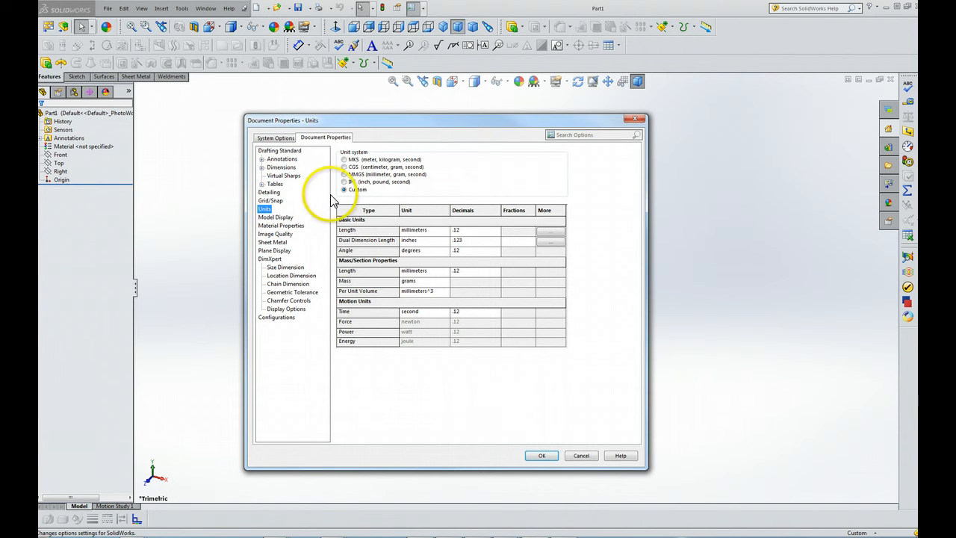
- Set units to IPS with .123 length decimals and accept the options
left_click(344, 181)
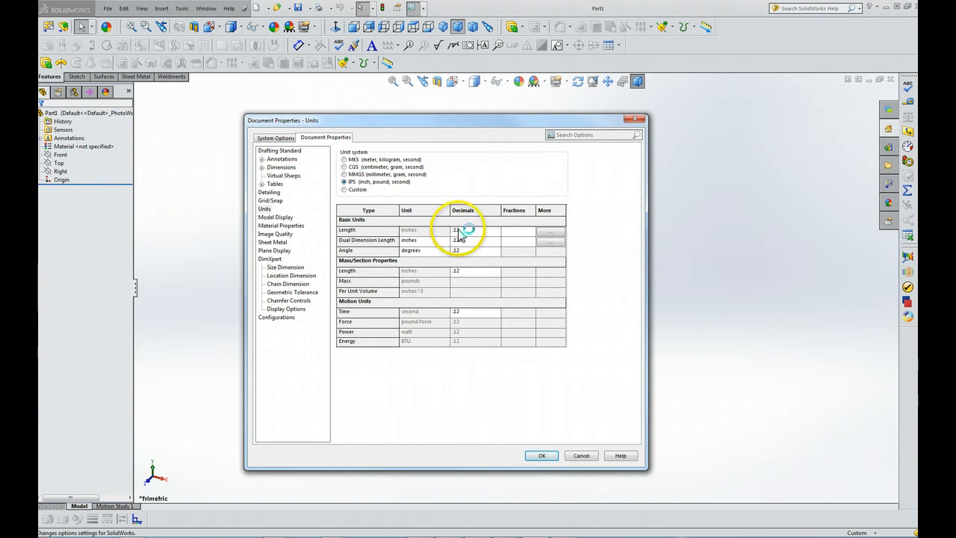
left_click(495, 230)
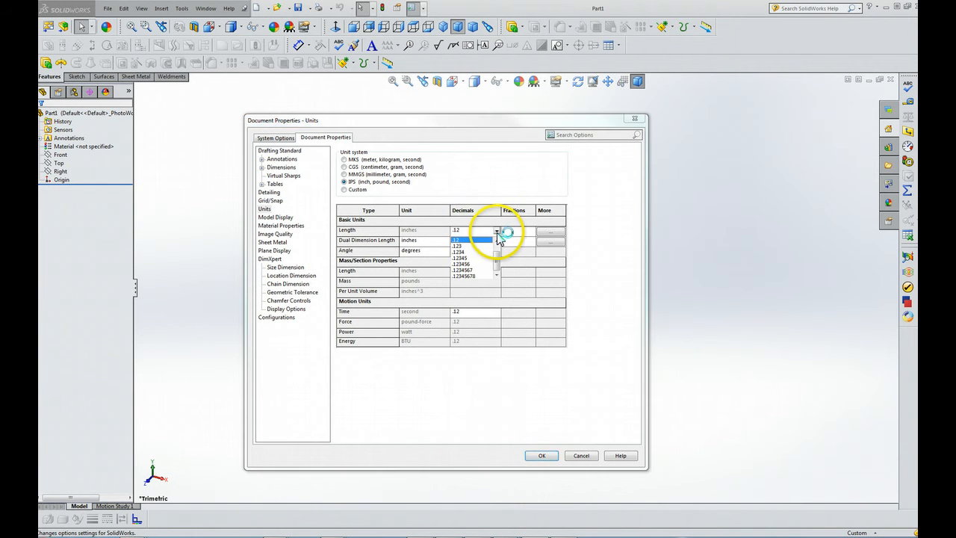
left_click(458, 242)
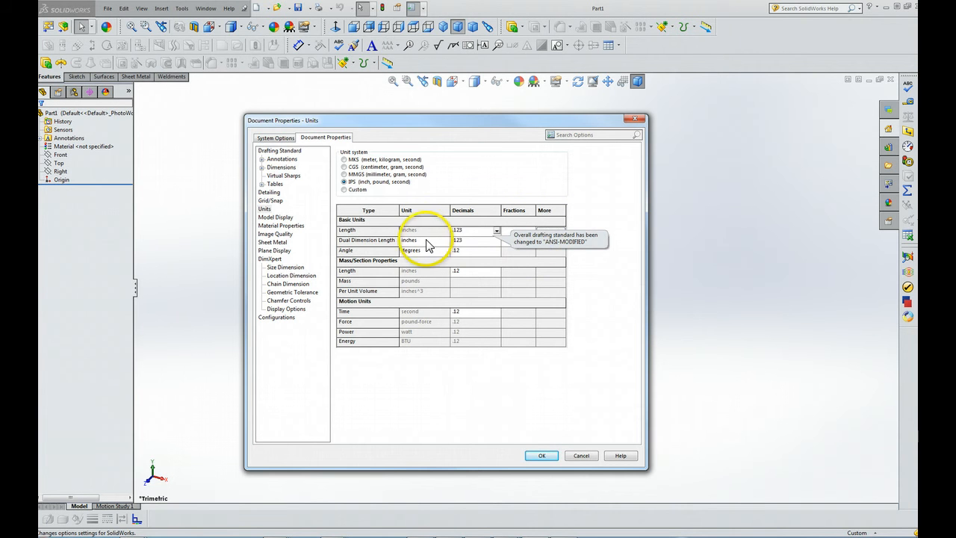
mouse_move(288, 151)
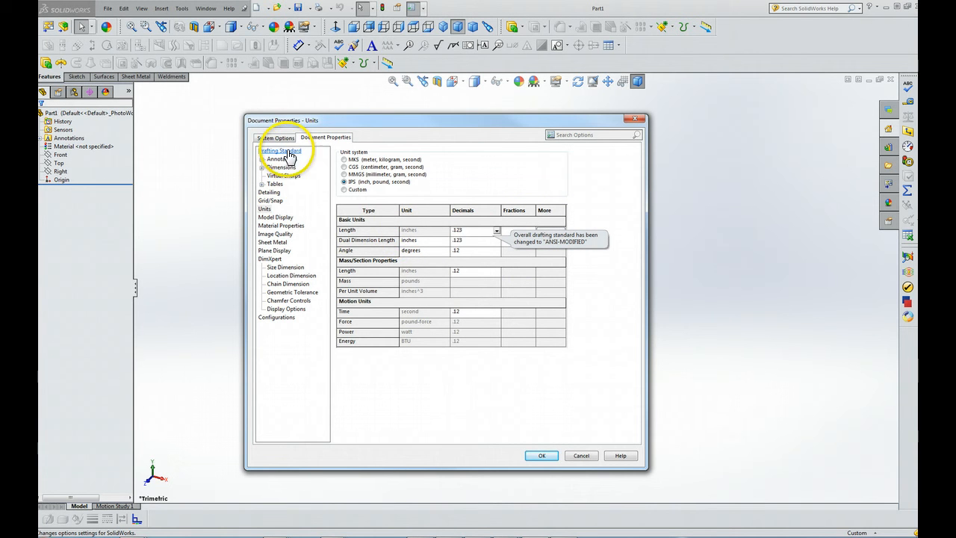
left_click(276, 138)
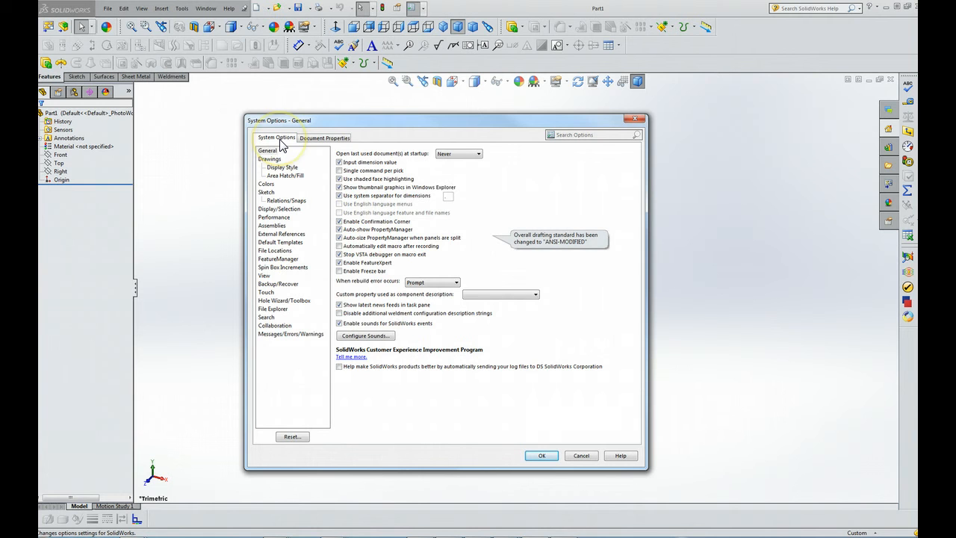
mouse_move(280, 144)
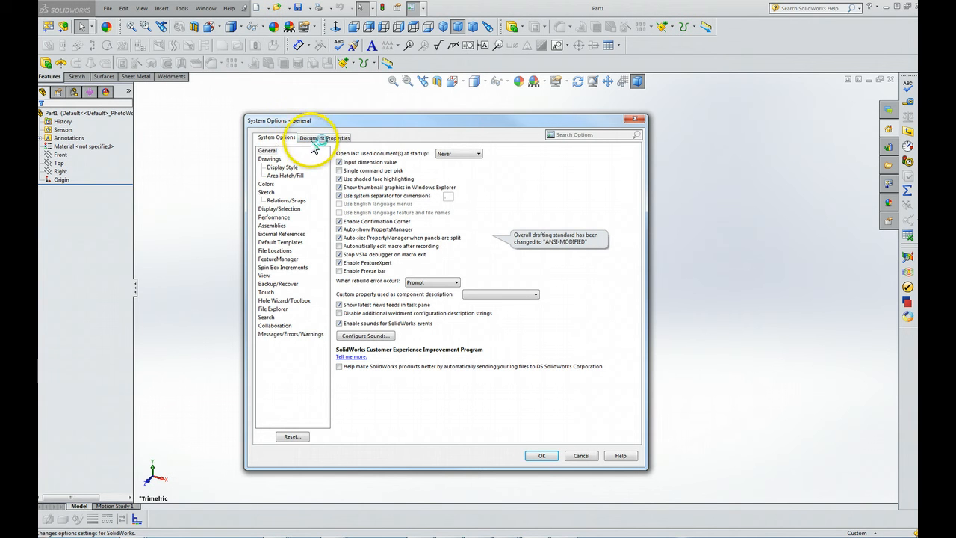
left_click(324, 138)
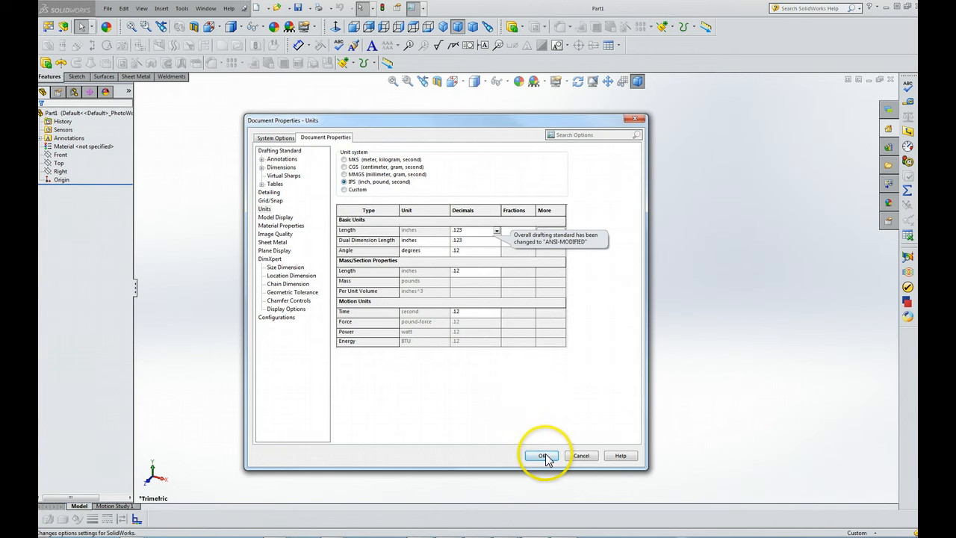
left_click(543, 455)
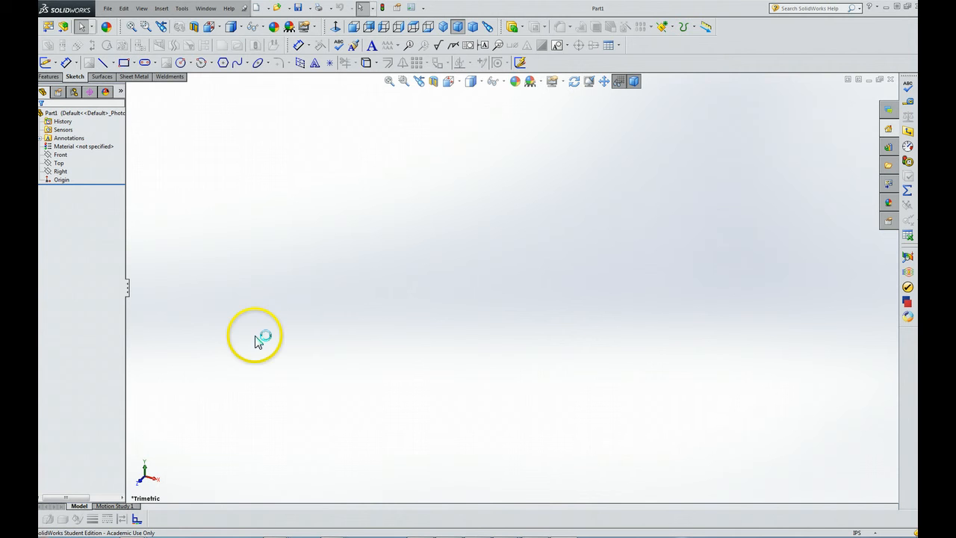
mouse_move(179, 93)
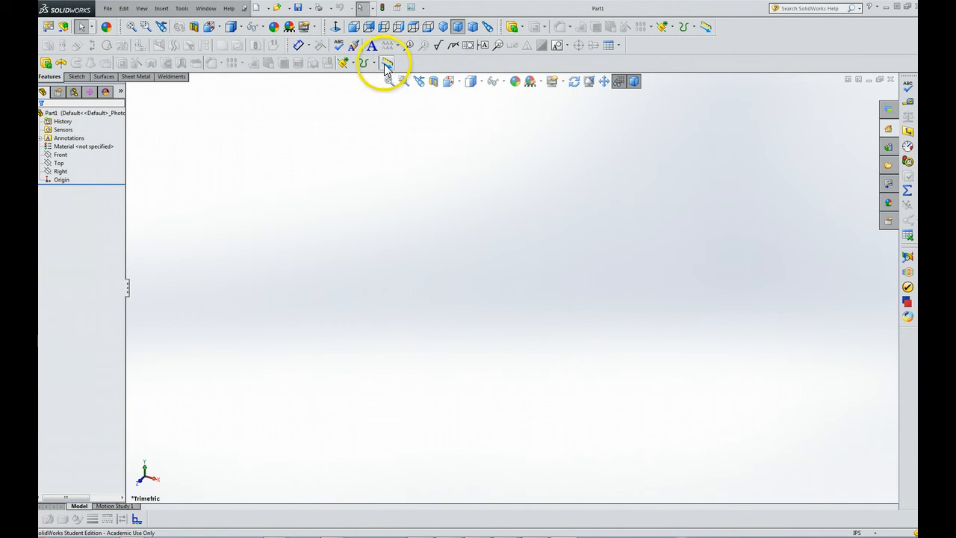
mouse_move(387, 63)
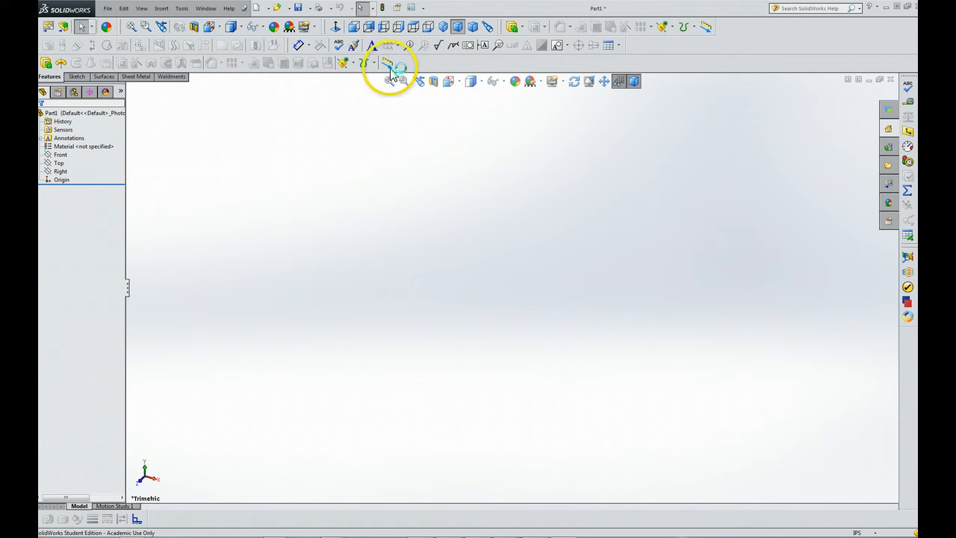
mouse_move(387, 63)
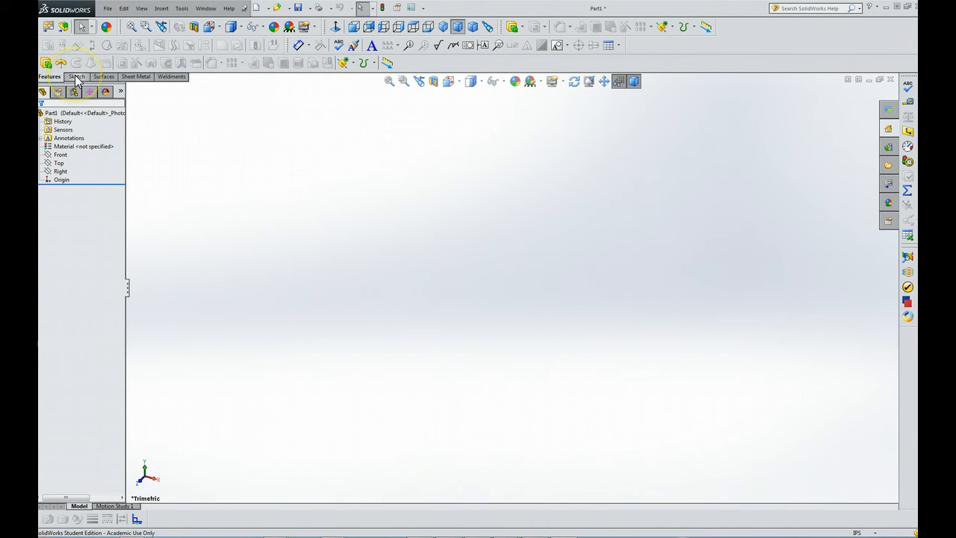
- Start a new sketch from the Sketch tab, showing the plane prompt
left_click(74, 76)
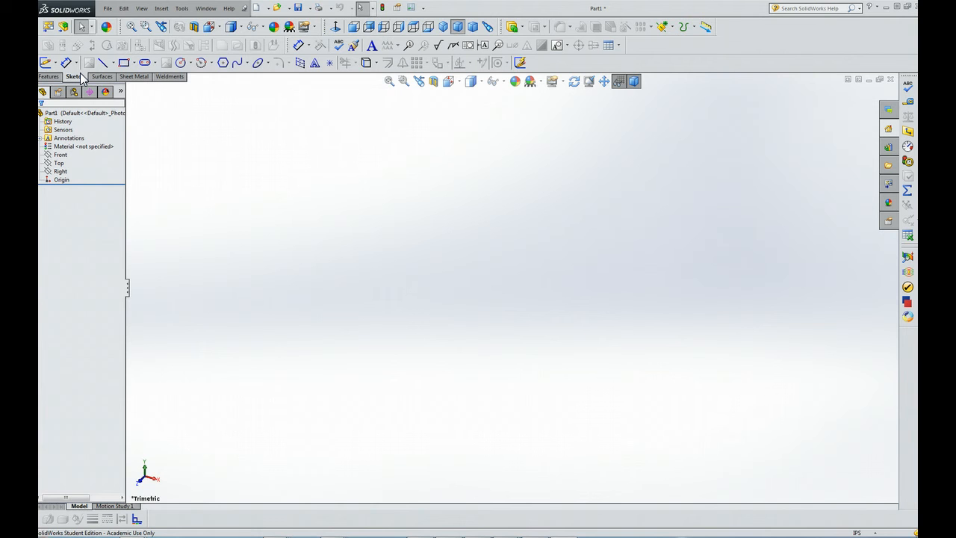
mouse_move(67, 63)
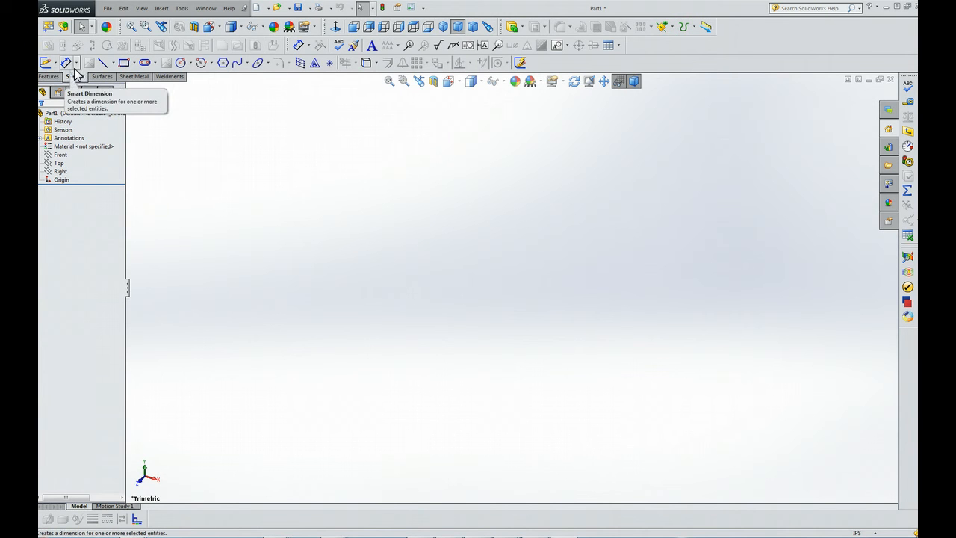
mouse_move(46, 63)
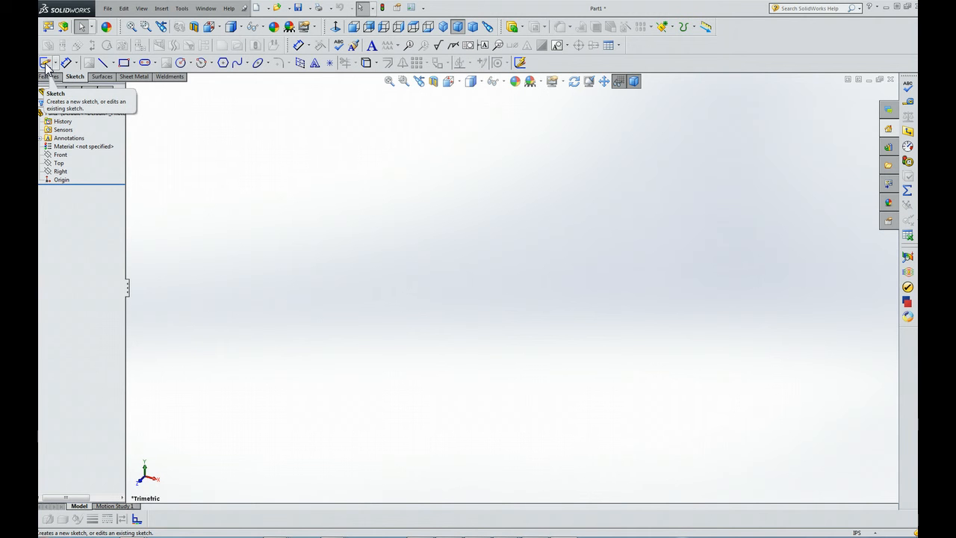
left_click(46, 62)
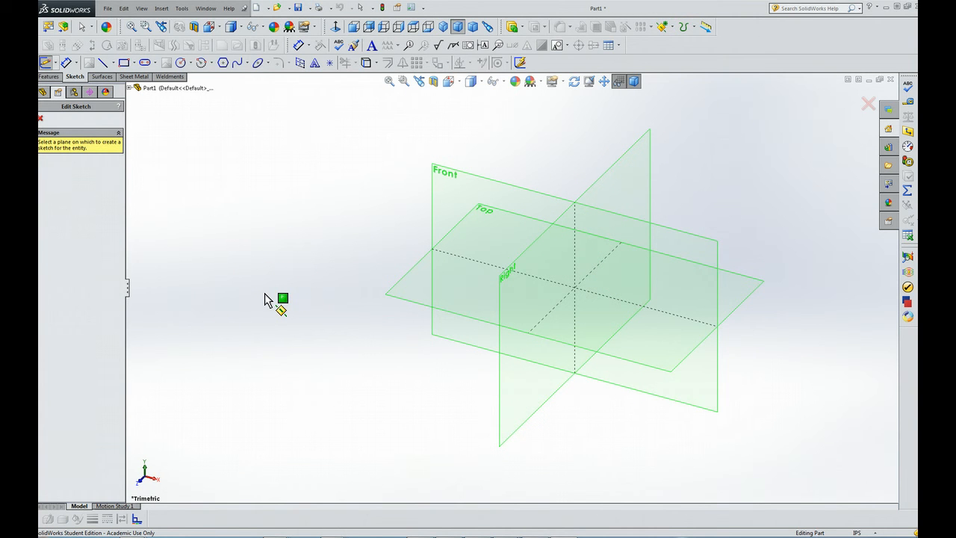
mouse_move(271, 299)
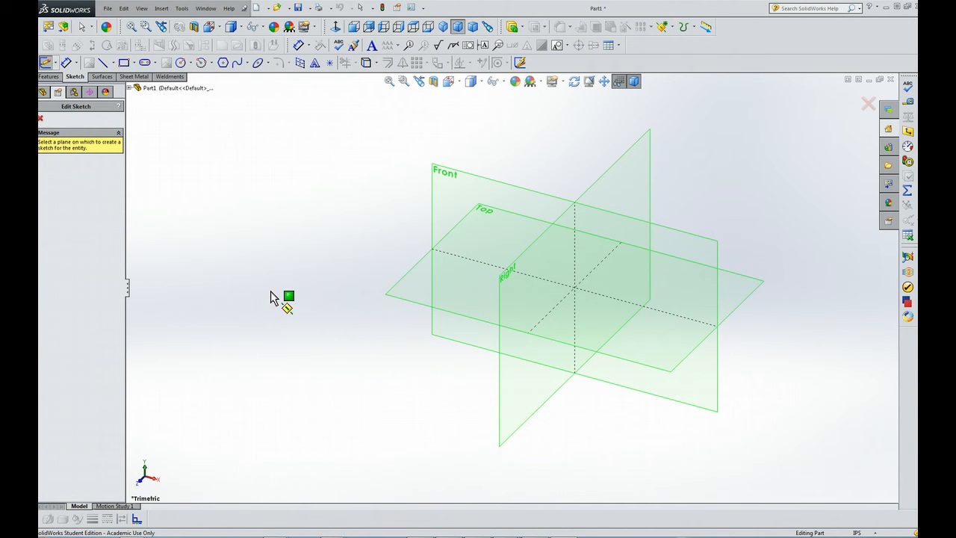
mouse_move(278, 292)
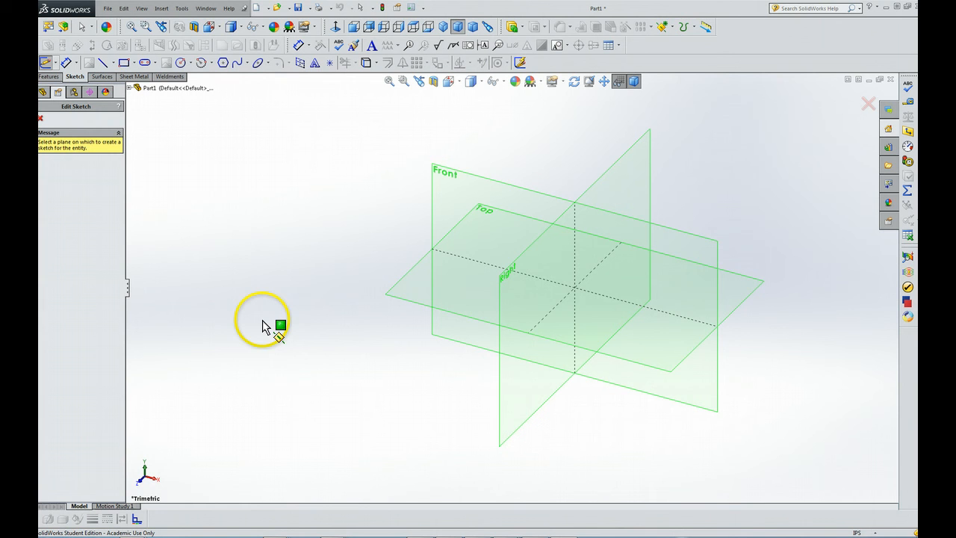
mouse_move(259, 317)
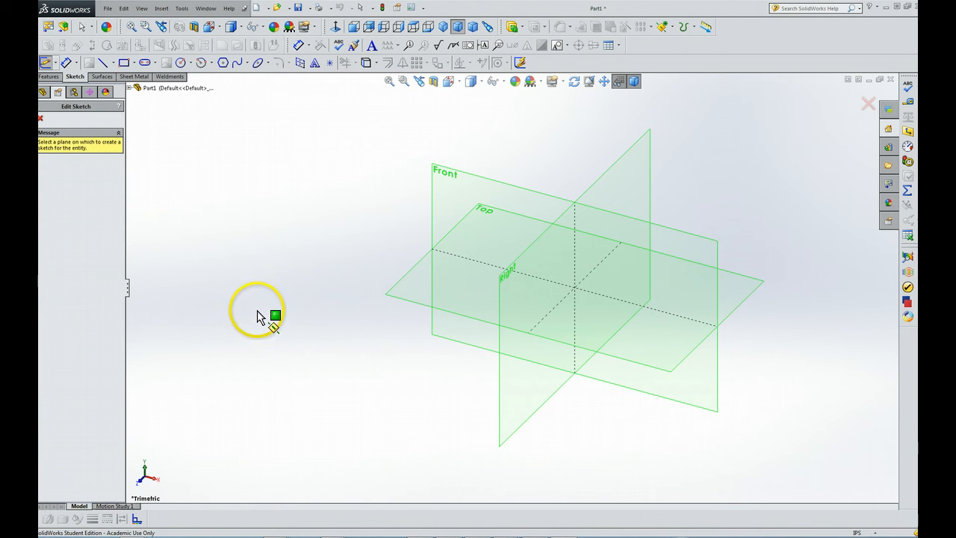
mouse_move(268, 297)
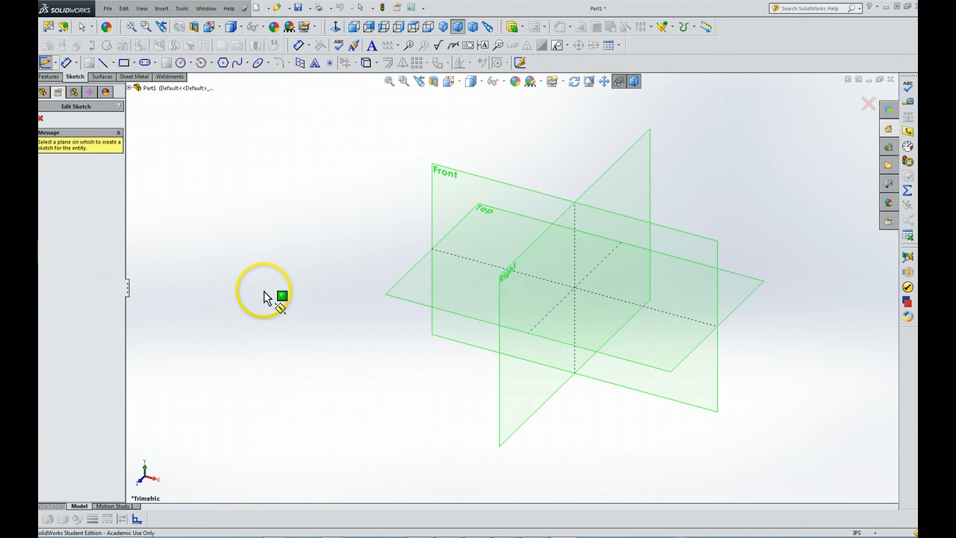
mouse_move(267, 215)
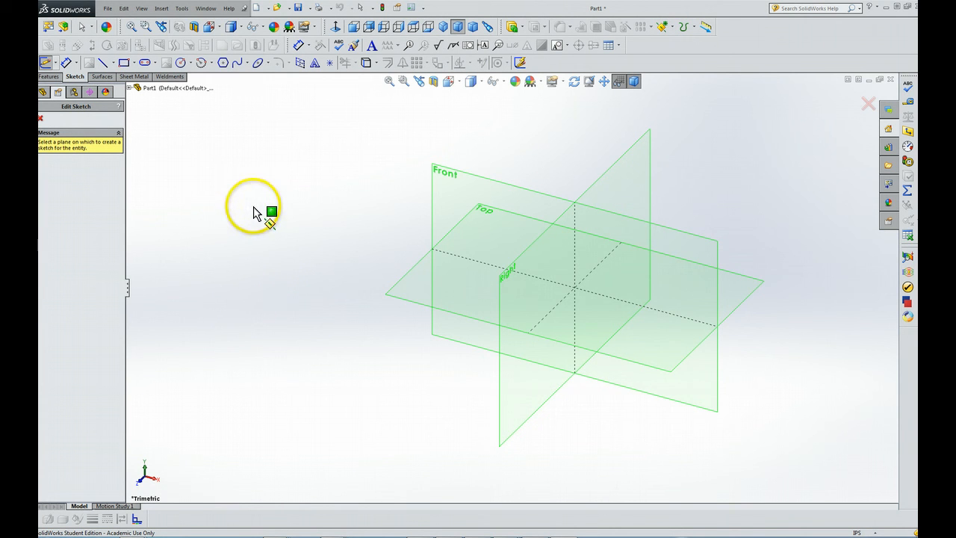
mouse_move(47, 126)
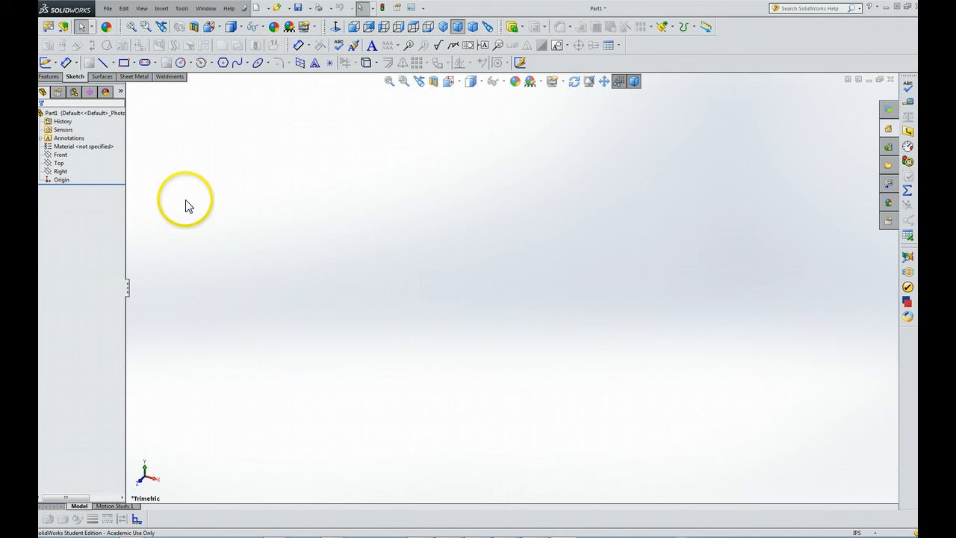
- Select Front Plane and open Sketch1 on it
left_click(59, 155)
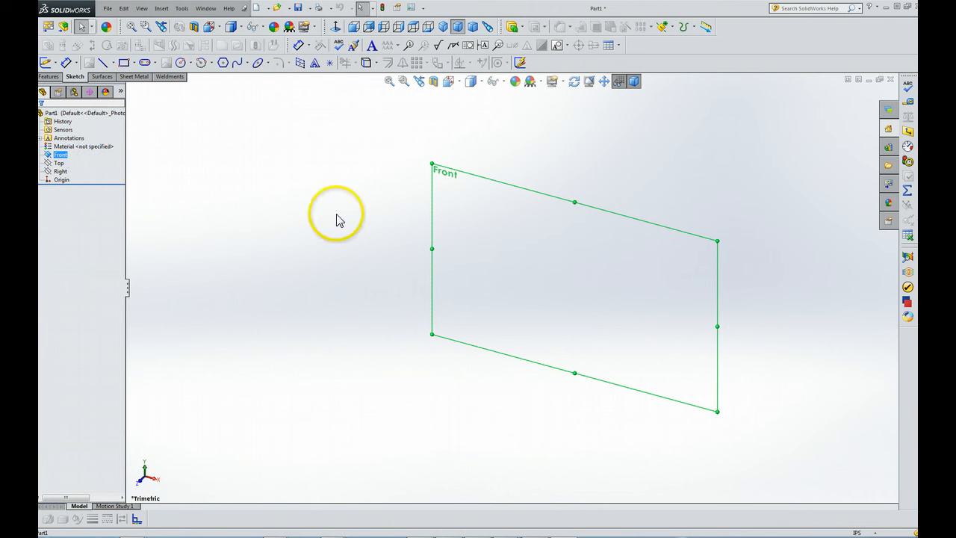
mouse_move(430, 241)
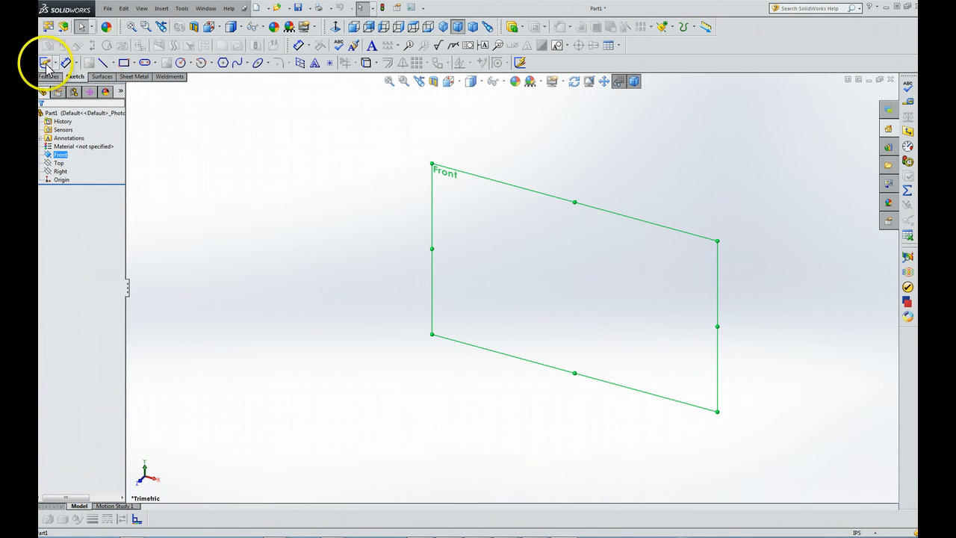
left_click(46, 62)
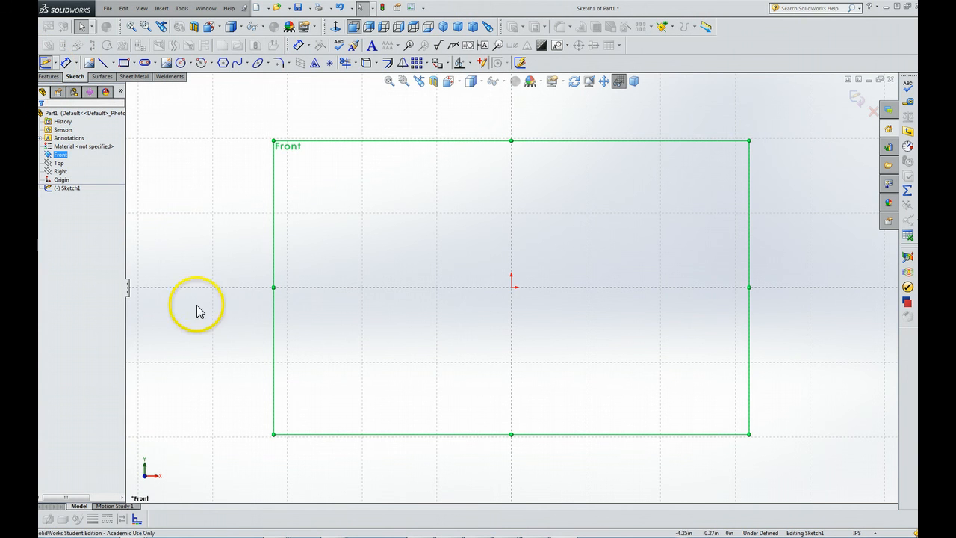
mouse_move(205, 366)
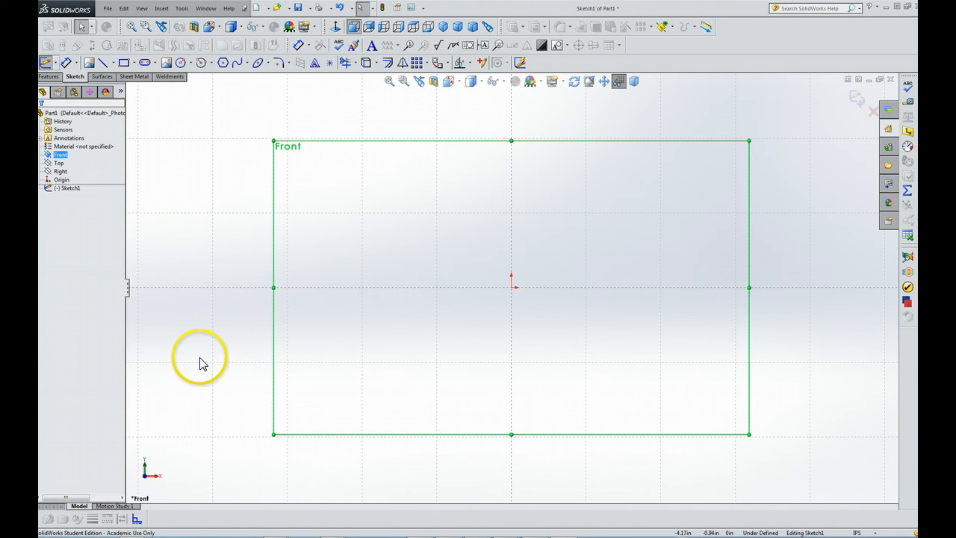
mouse_move(273, 287)
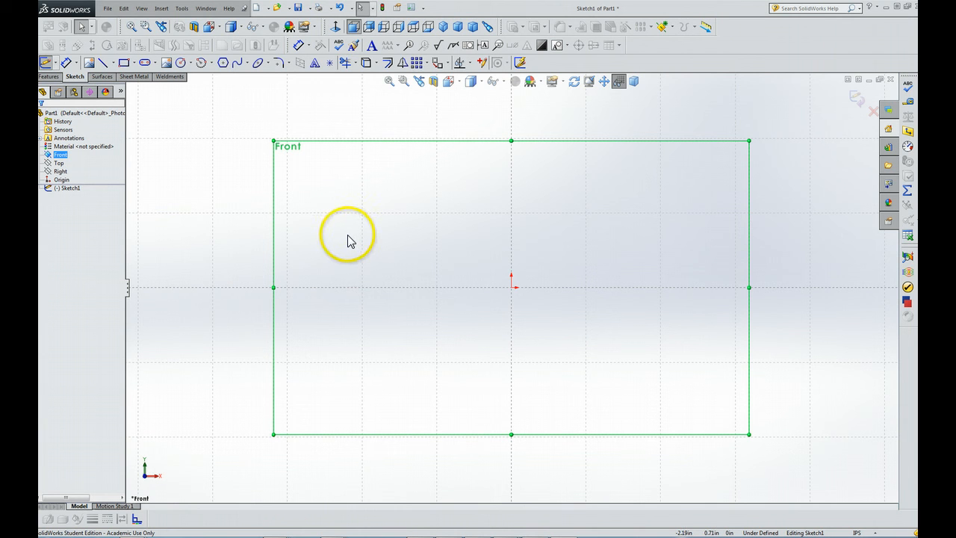
mouse_move(158, 471)
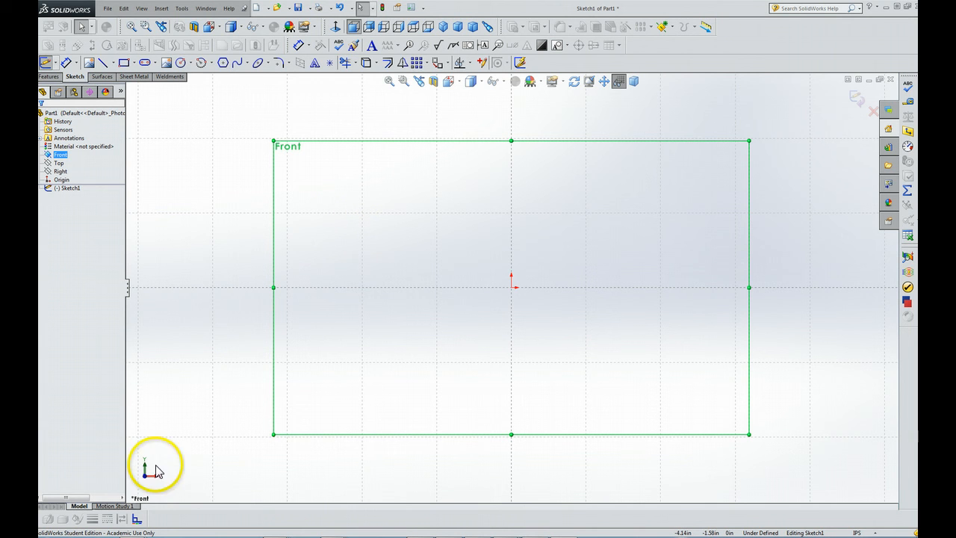